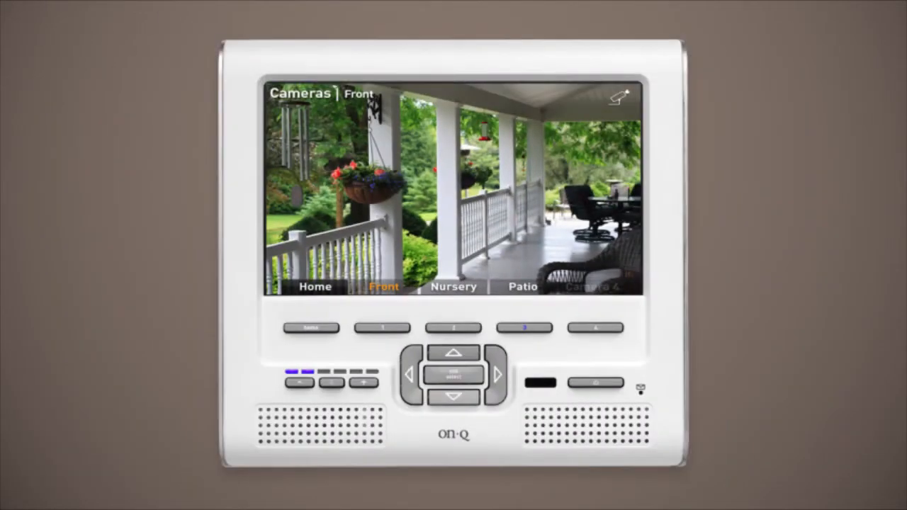
- Change the intercom's camera view from Front porch to the Nursery feed
left_click(453, 286)
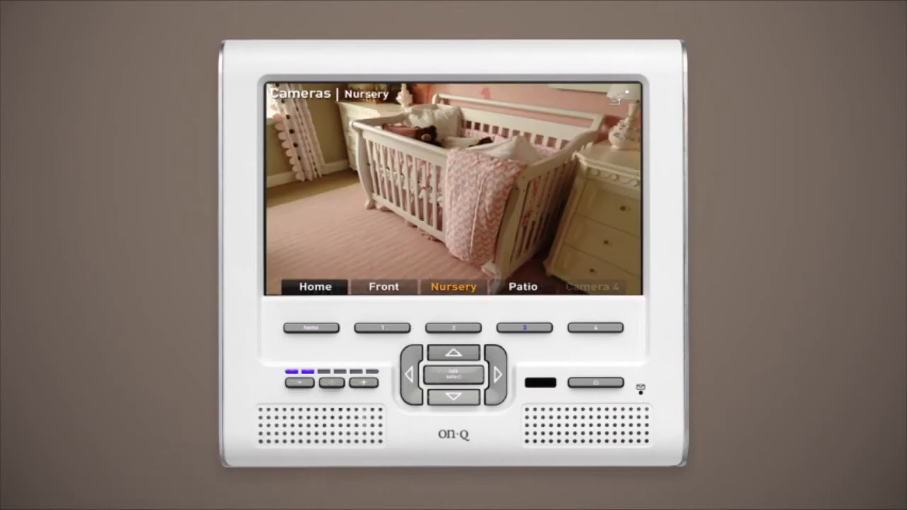